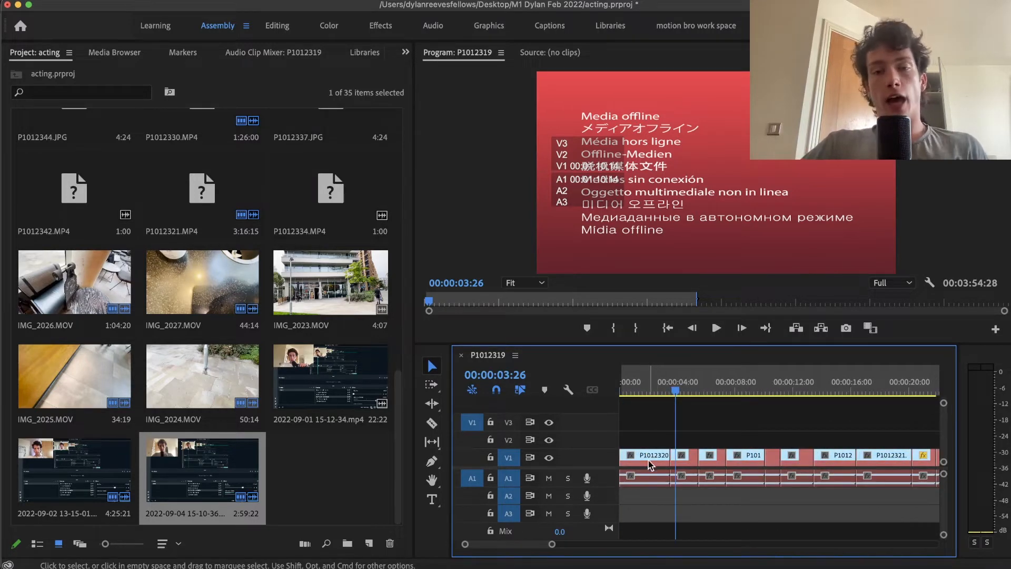
# - Relink the first offline timeline clip via Link Media and Locate, restoring its footage
pyautogui.rightClick(655, 477)
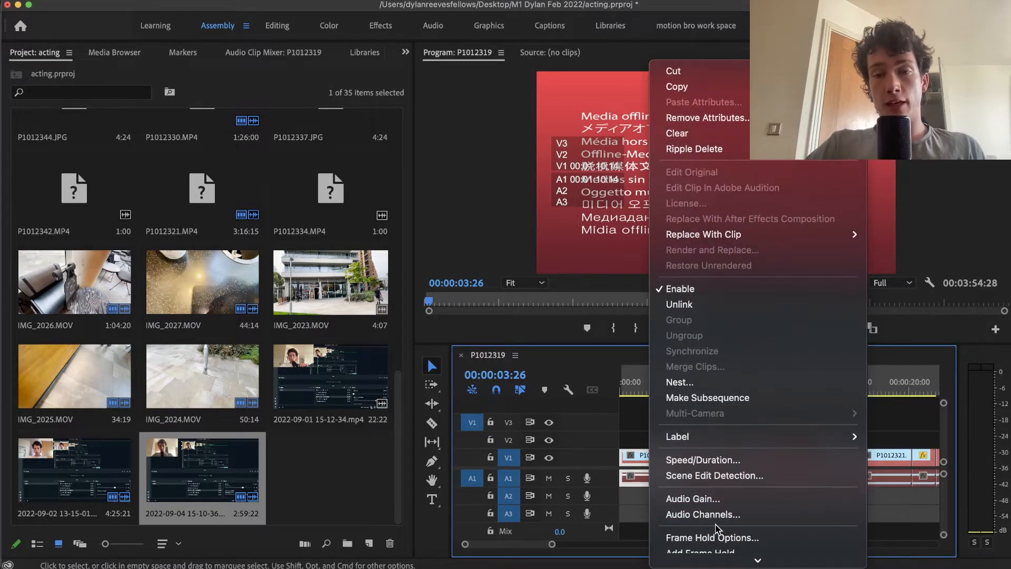
pyautogui.scroll(-3)
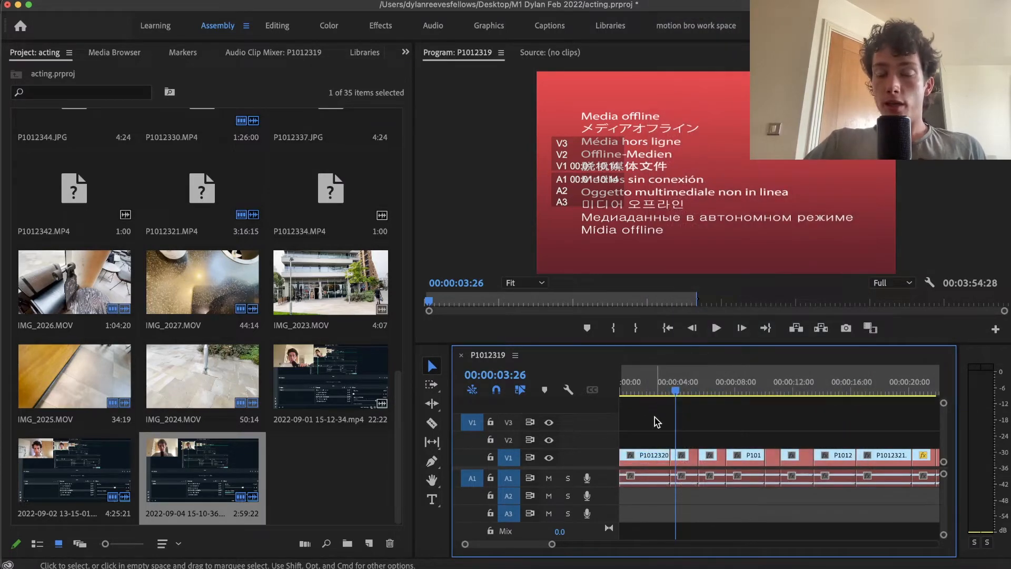
pyautogui.moveTo(656, 434)
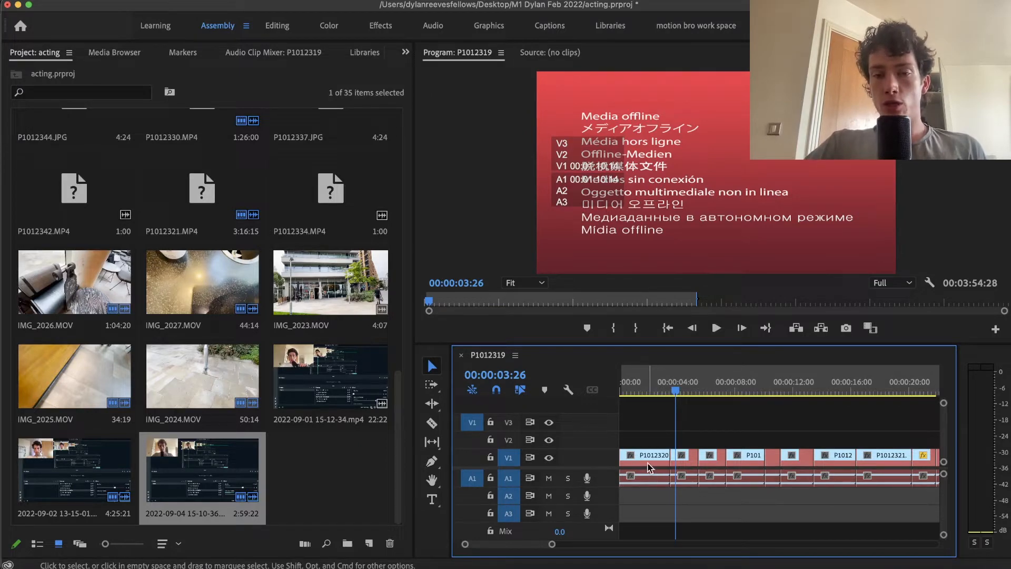
pyautogui.rightClick(650, 467)
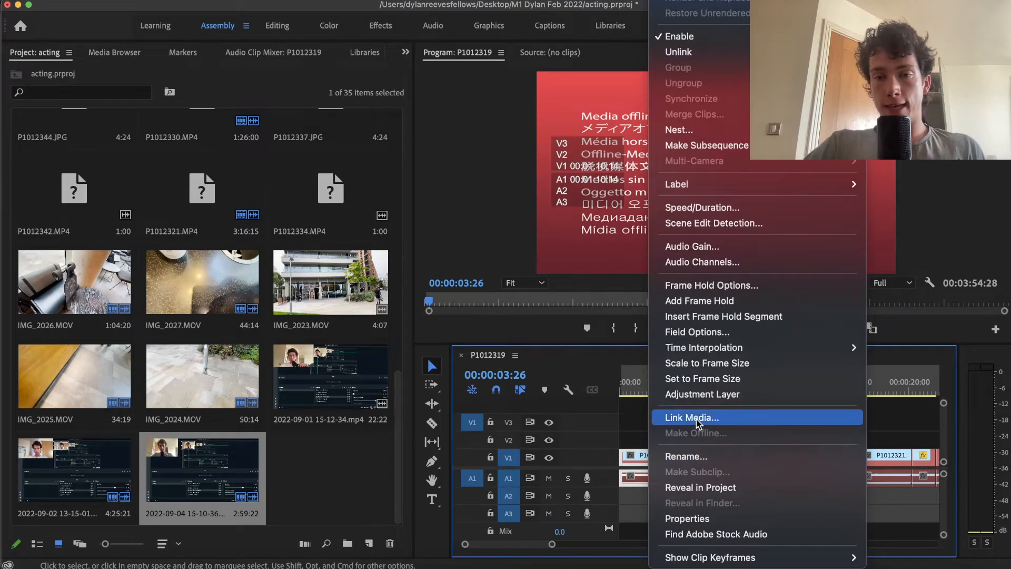
pyautogui.click(691, 417)
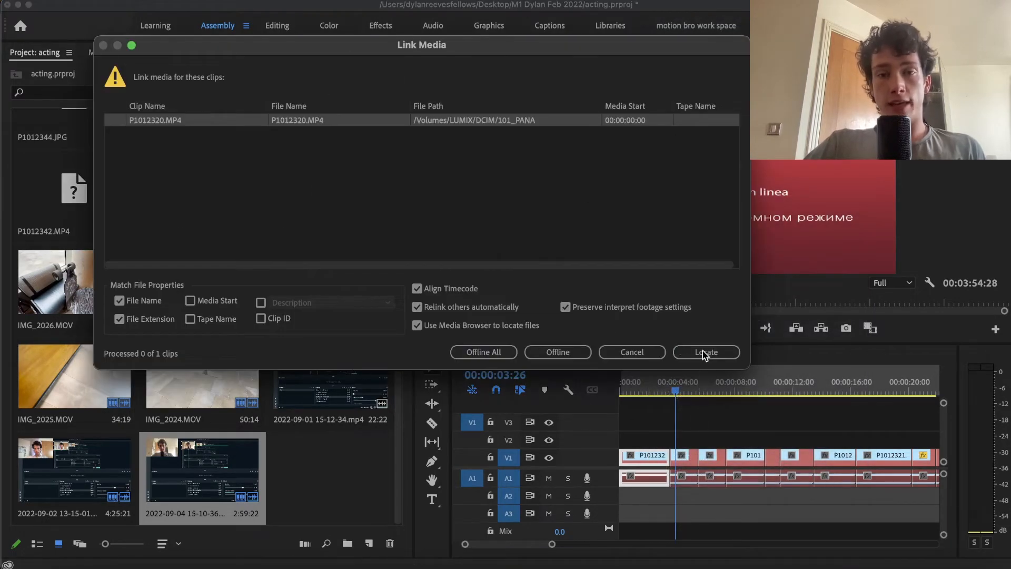
pyautogui.click(705, 353)
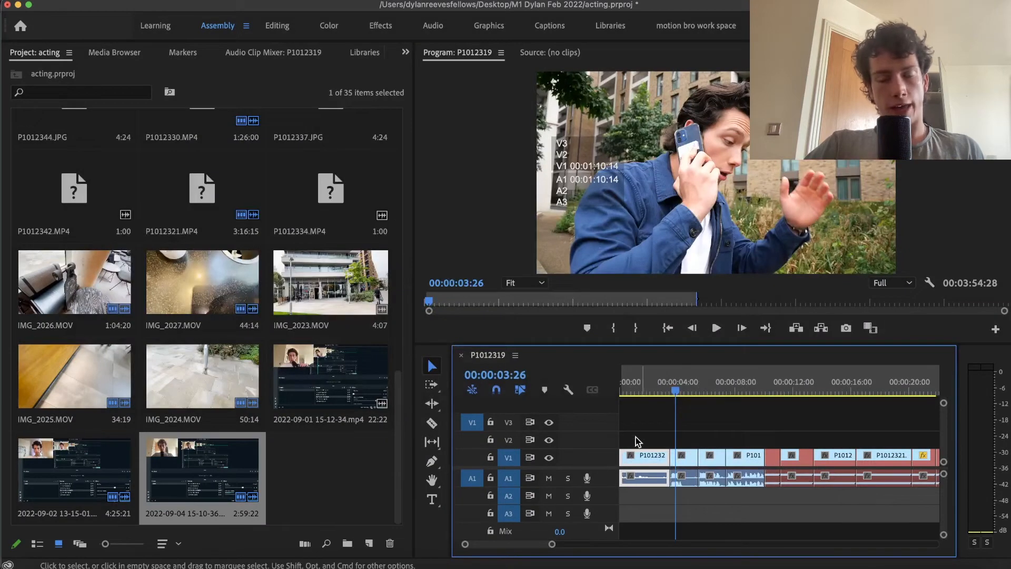
pyautogui.moveTo(692, 423)
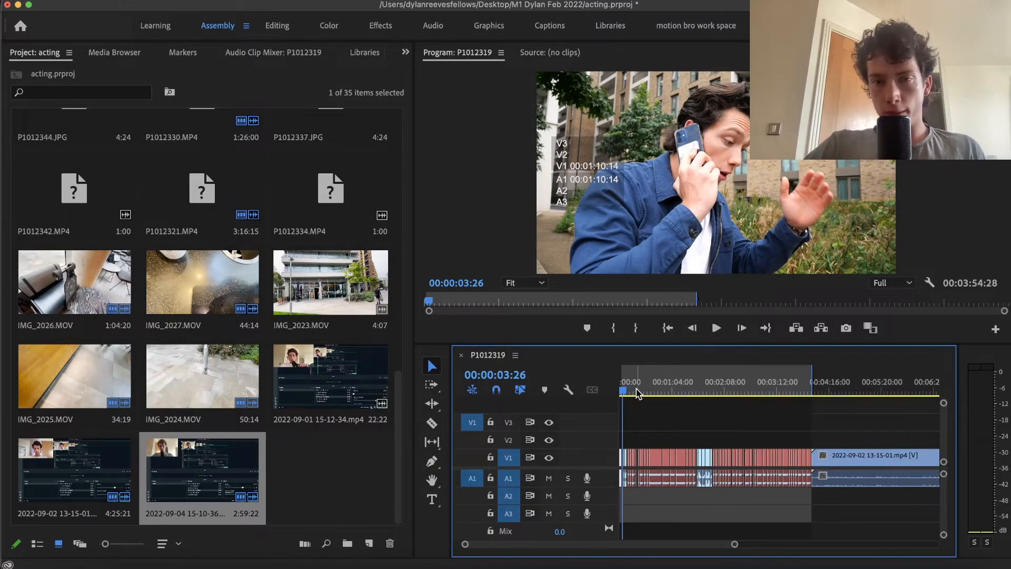
# - Move the playhead to 00:02:47:16, where clips are still offline and red
pyautogui.click(719, 392)
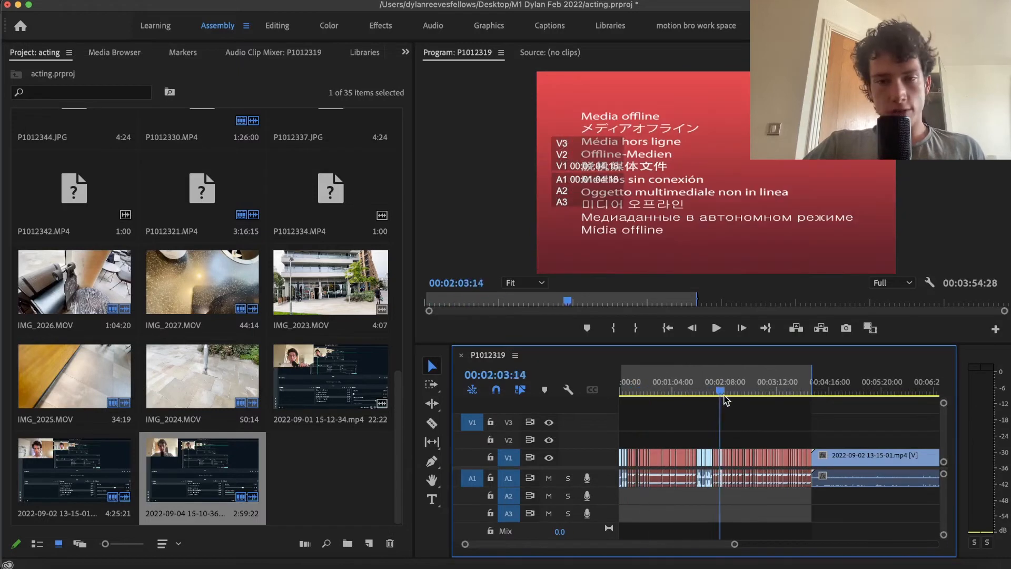
pyautogui.click(756, 391)
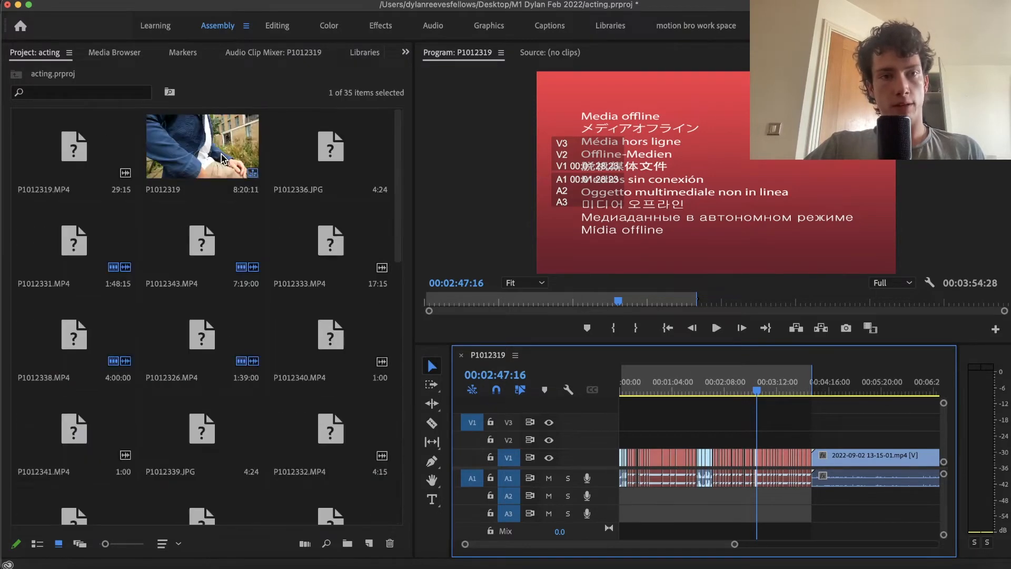
# - Start Link Media on all selected Project panel clips, listing 25 offline items
pyautogui.scroll(-3)
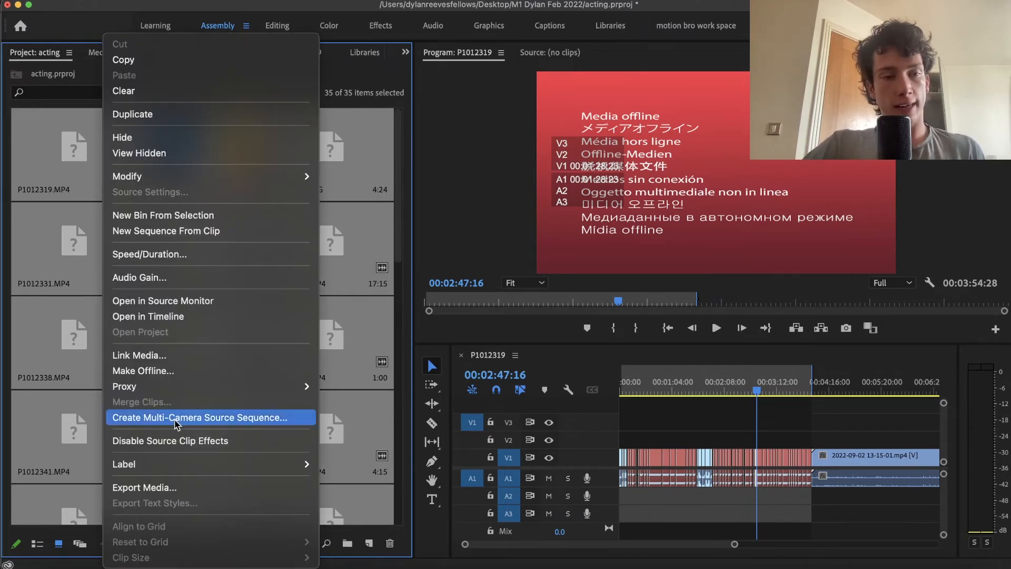
pyautogui.click(139, 354)
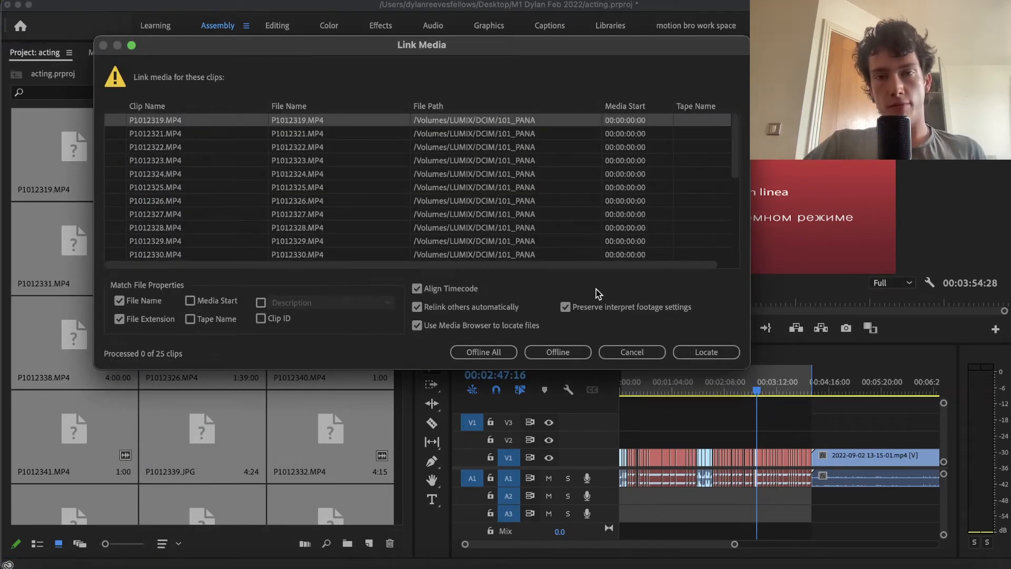
# - Locate the source folder so all 25 offline clips relink and play footage
pyautogui.click(704, 352)
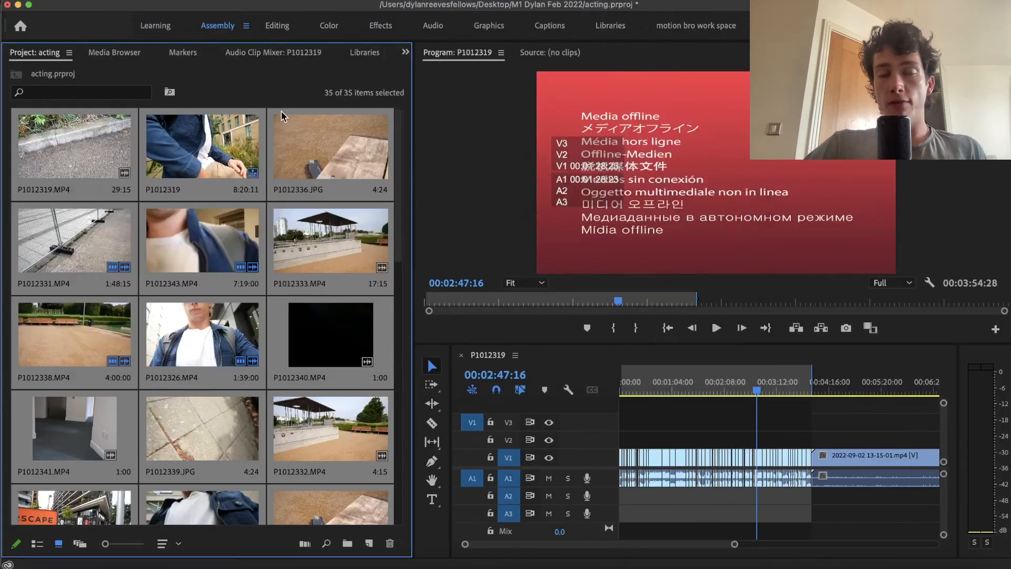
pyautogui.scroll(-3)
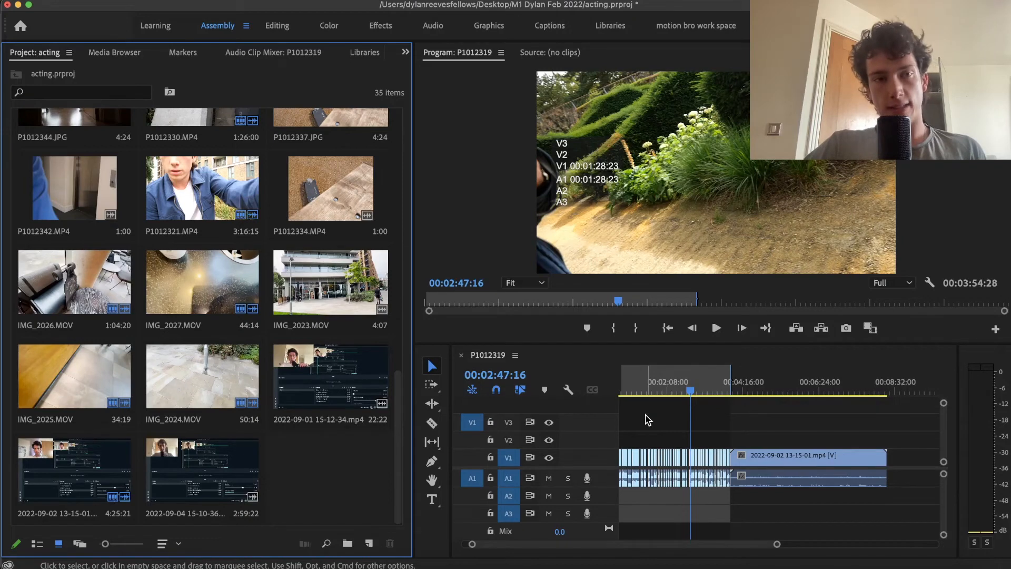
pyautogui.moveTo(481, 445)
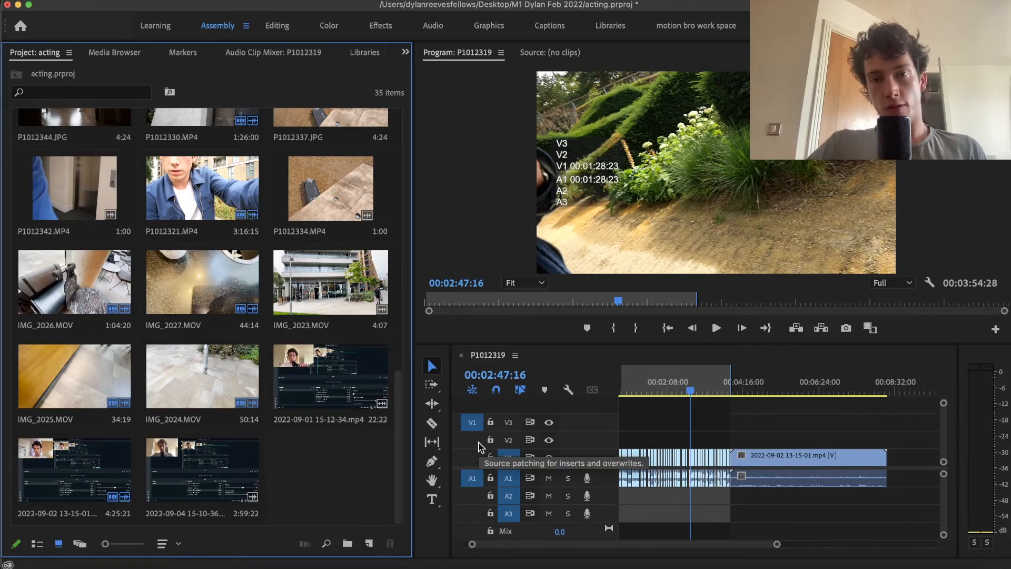